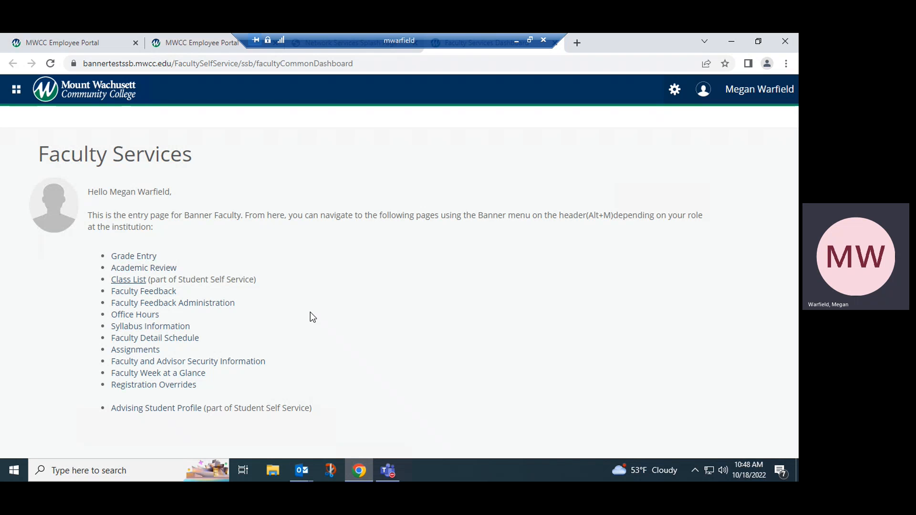
Step: Open the all-terms CRN Listing, then preview and close the Intro To Psychology class details
click(128, 280)
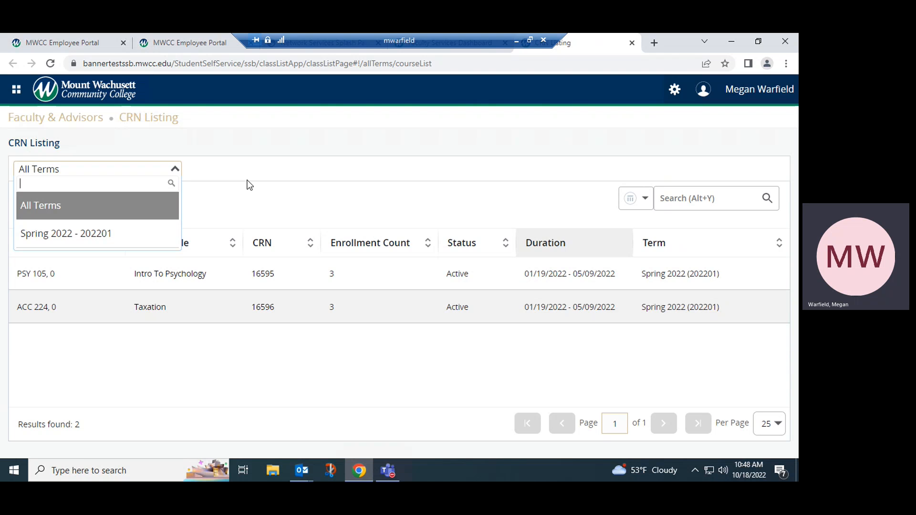
mouse_move(275, 223)
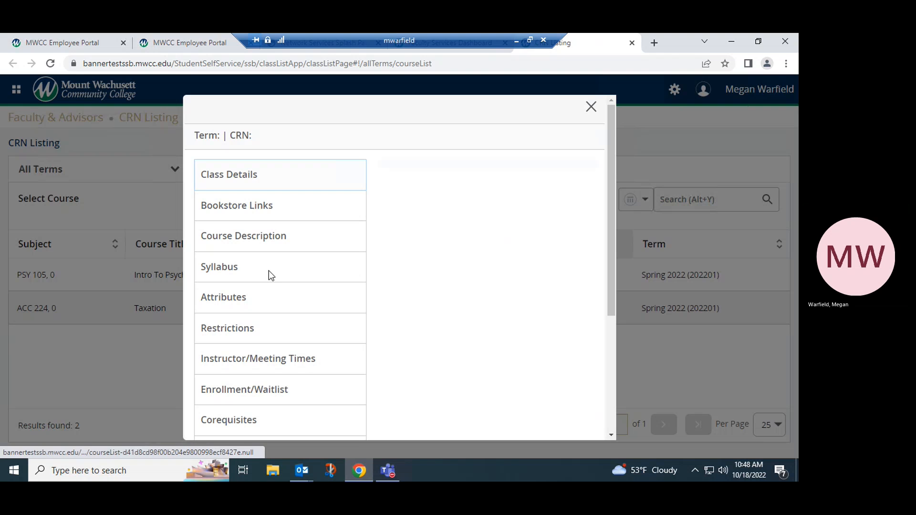
click(229, 175)
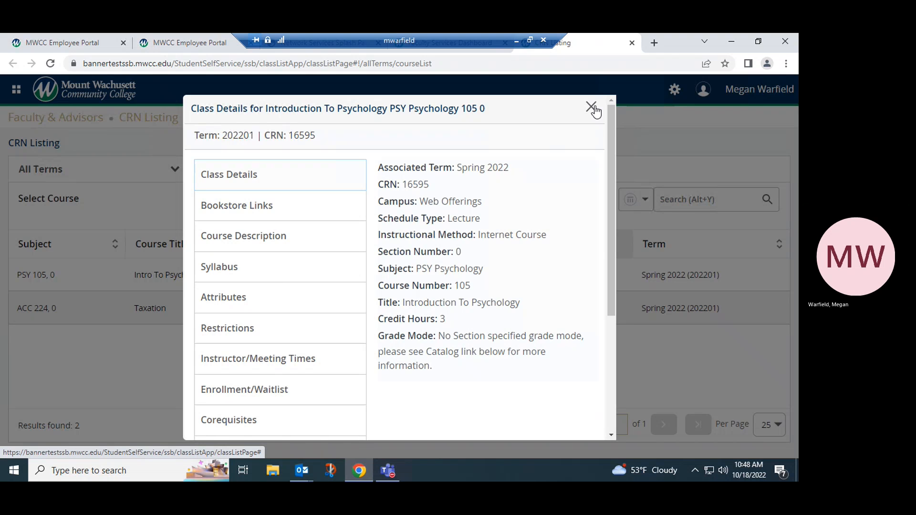
click(590, 106)
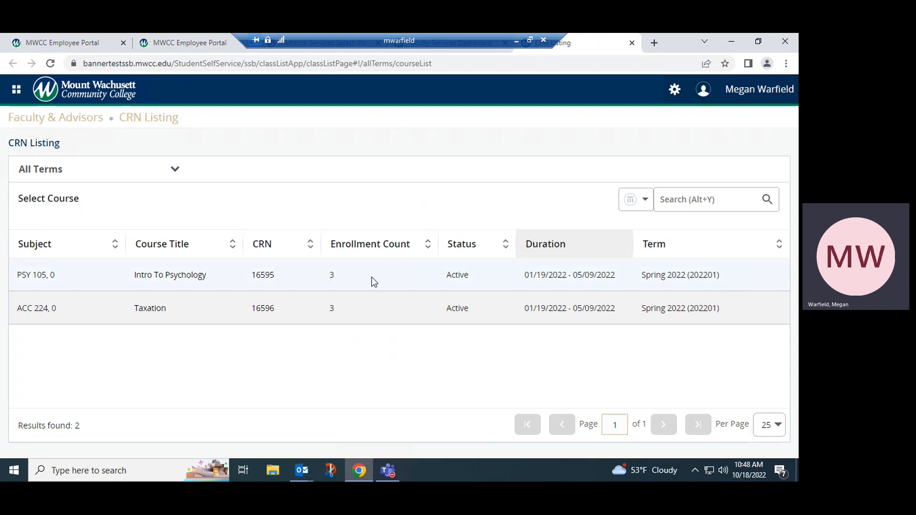
Step: Open the PSY 105 Intro To Psychology class list and show students' detailed information
click(35, 275)
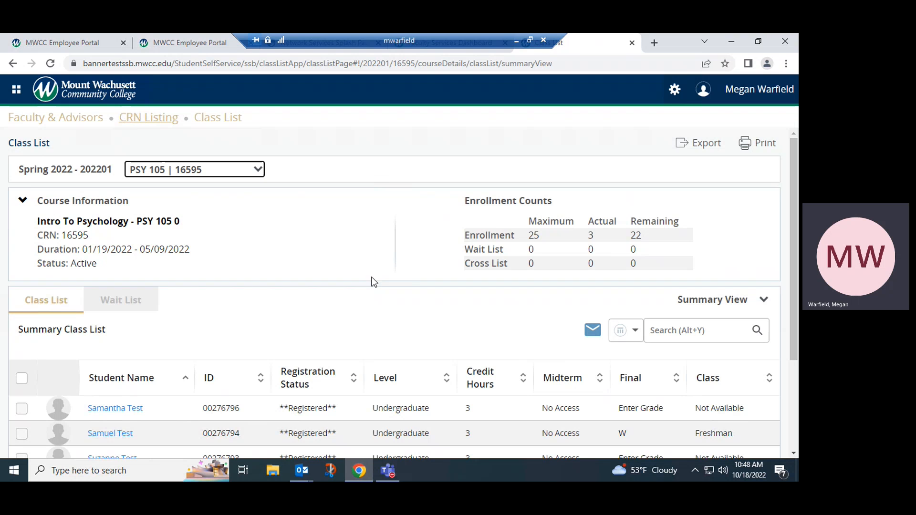
mouse_move(436, 312)
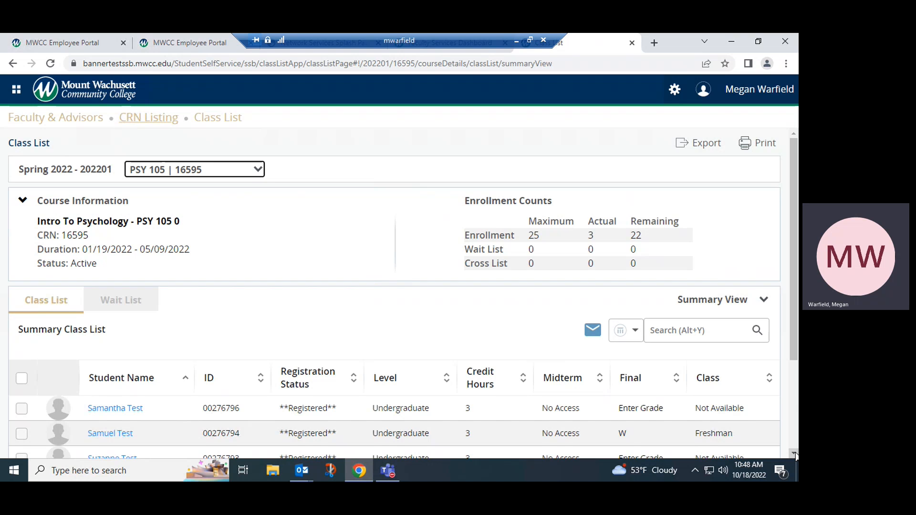
scroll(down, 3)
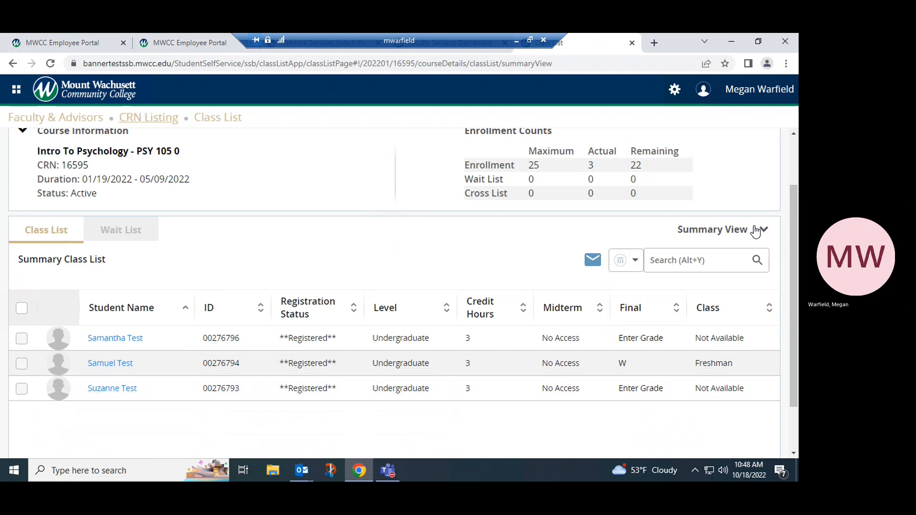
click(758, 229)
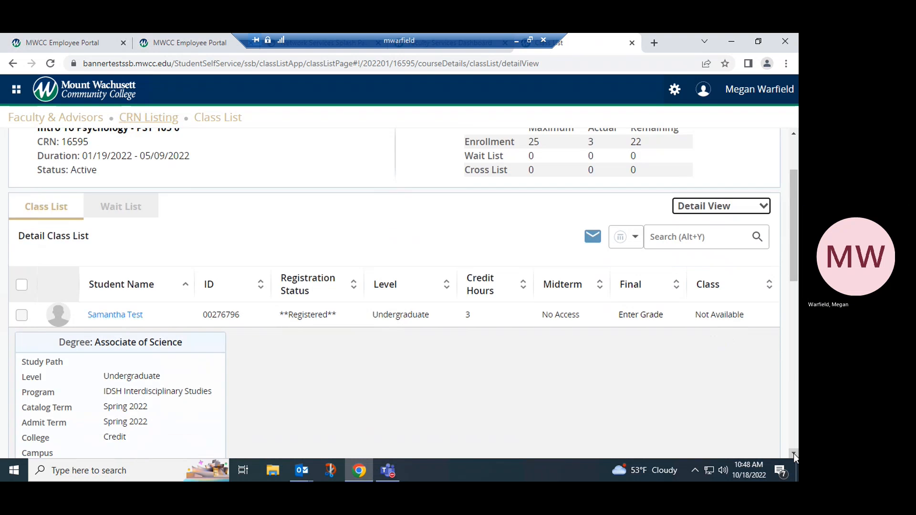
scroll(down, 3)
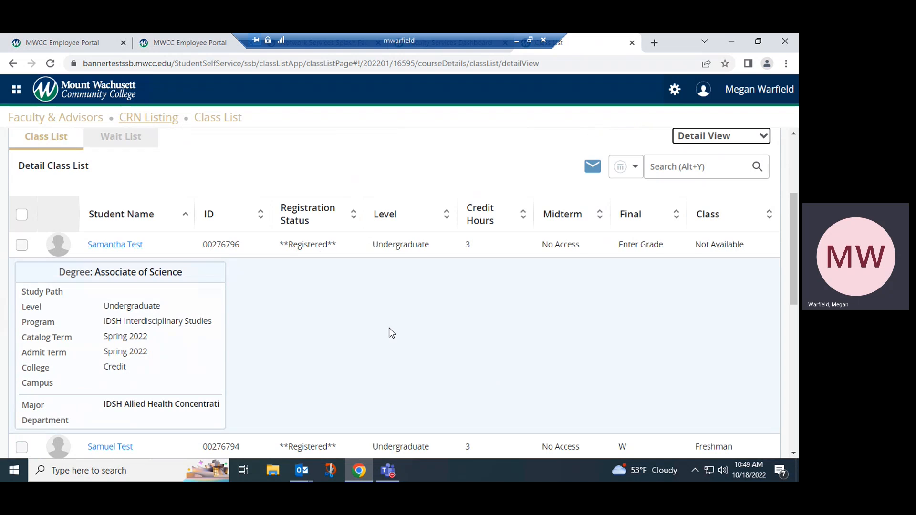
mouse_move(208, 304)
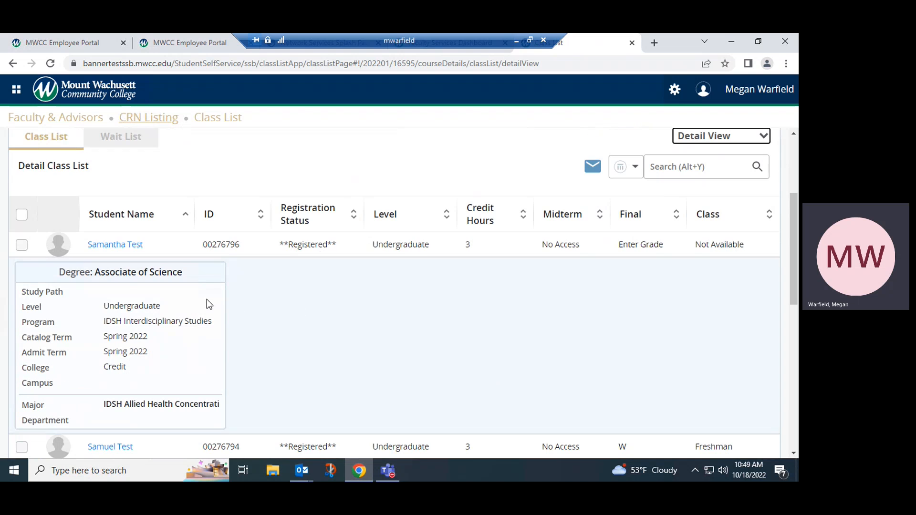
mouse_move(269, 331)
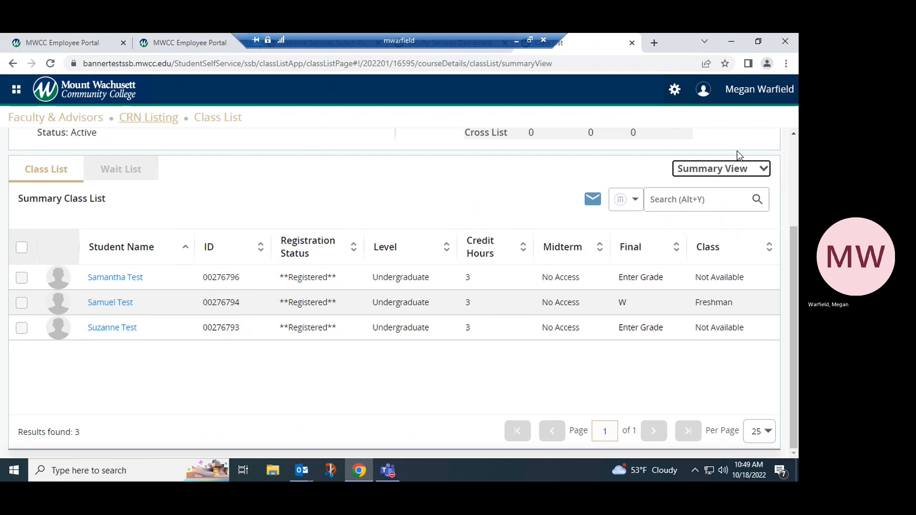
mouse_move(620, 158)
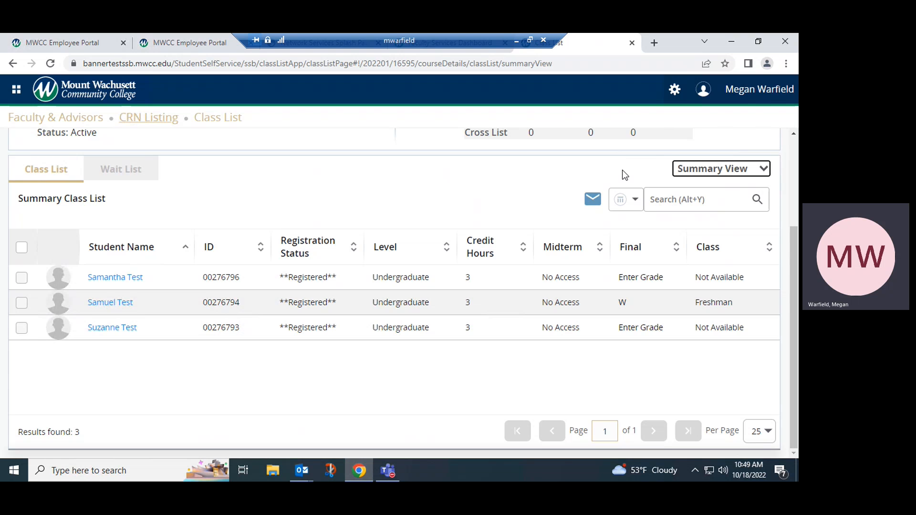
click(635, 199)
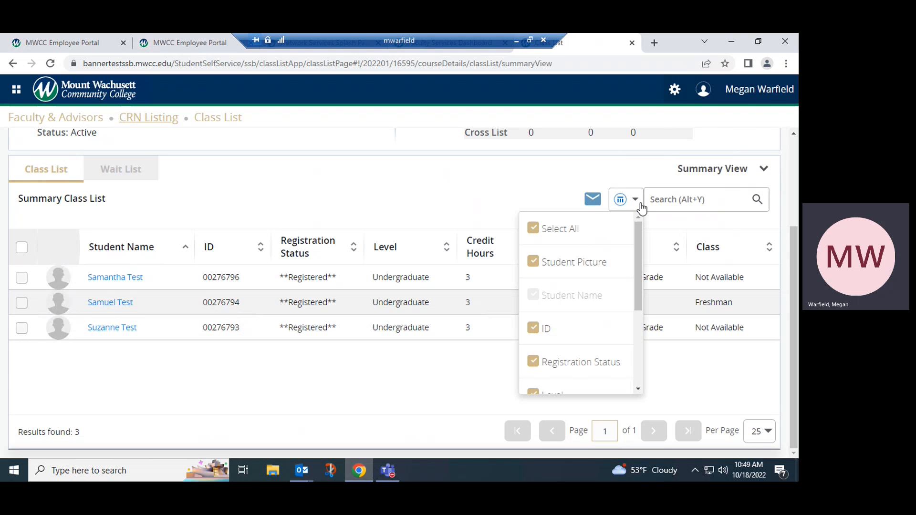
mouse_move(623, 174)
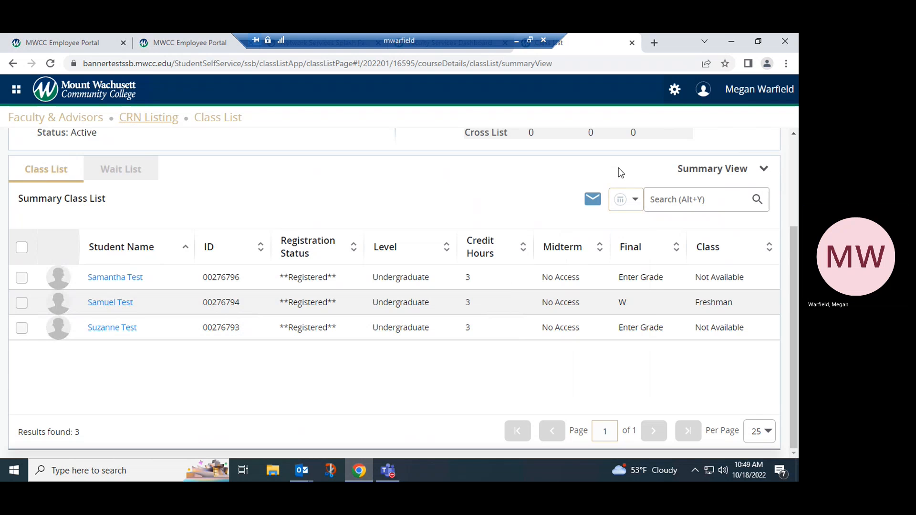
scroll(up, 3)
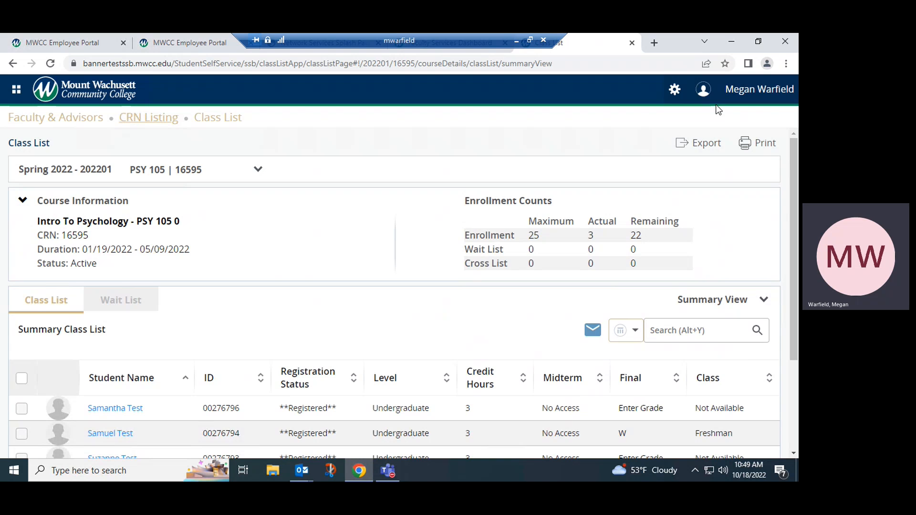
click(704, 143)
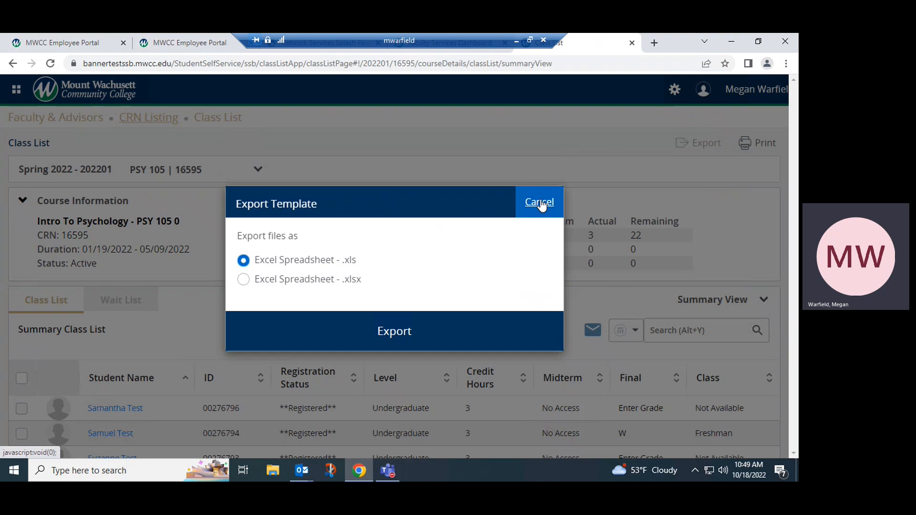
click(538, 201)
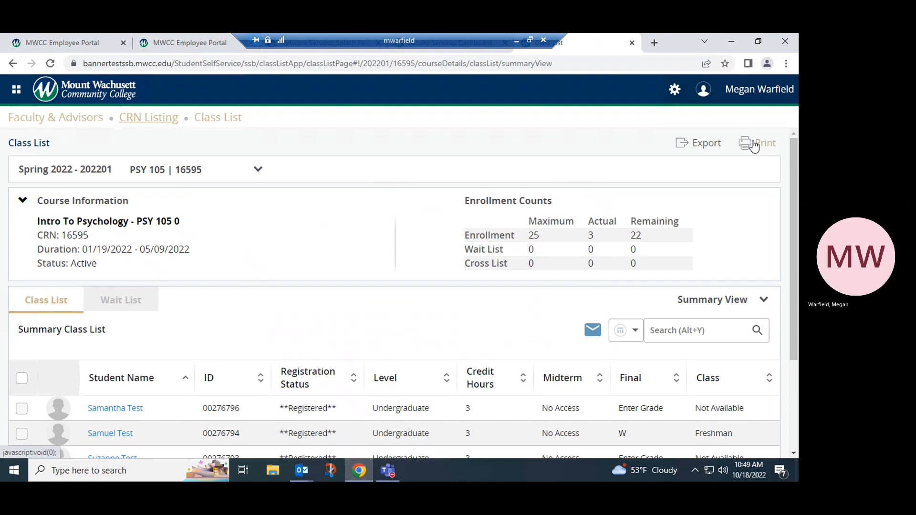
click(748, 143)
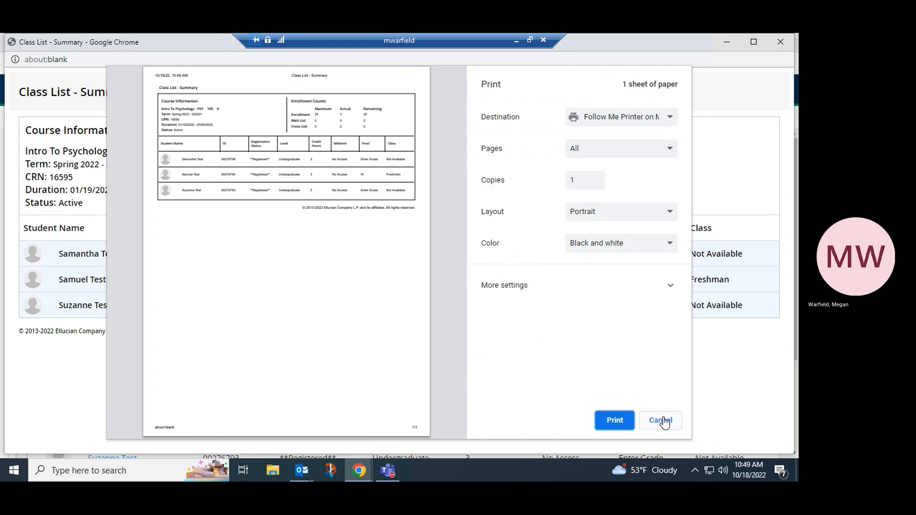
click(660, 420)
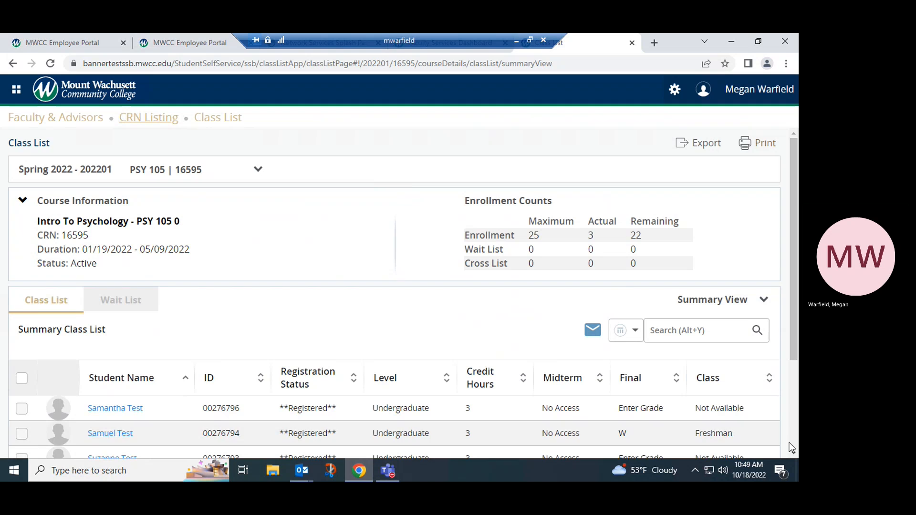
Step: Open the first student's Student Profile from the Intro To Psychology summary class list
scroll(down, 3)
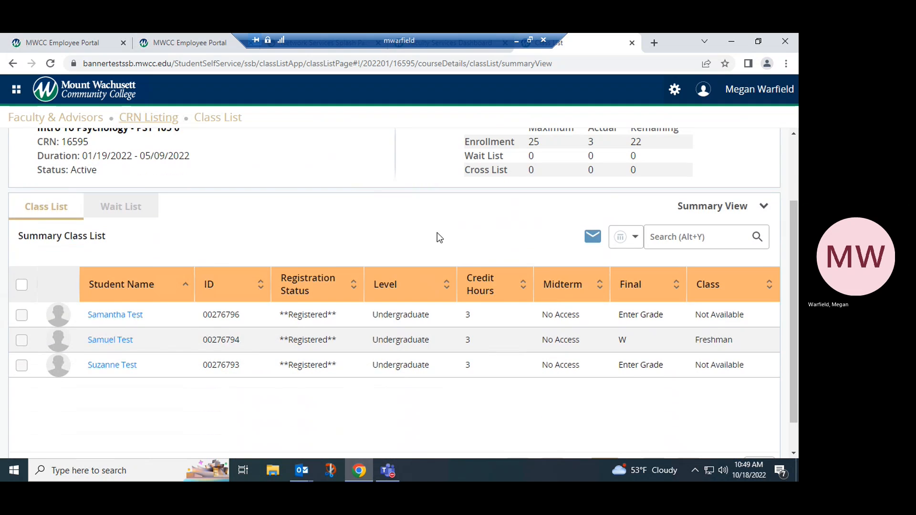
mouse_move(305, 210)
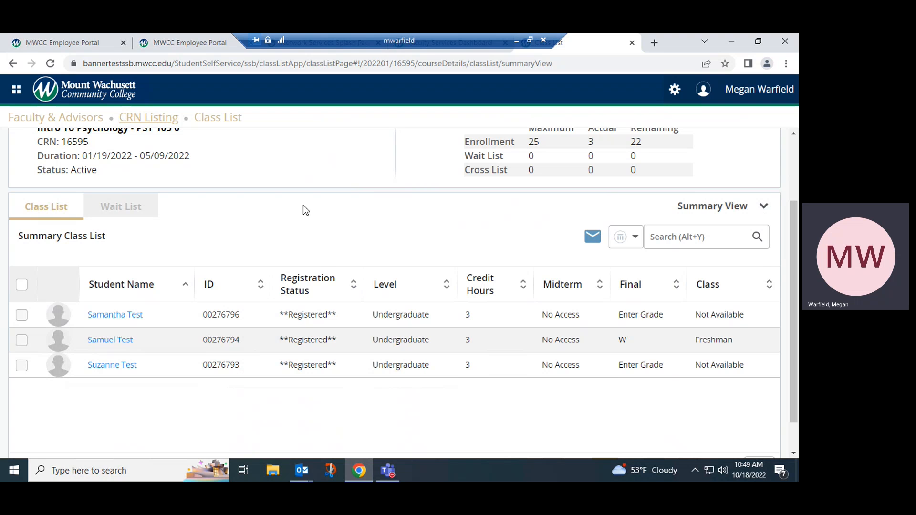
click(115, 314)
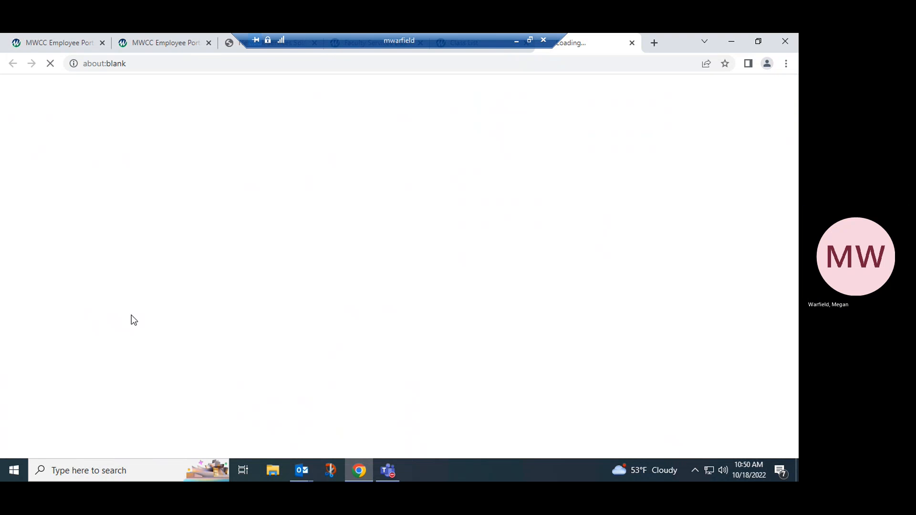
mouse_move(495, 181)
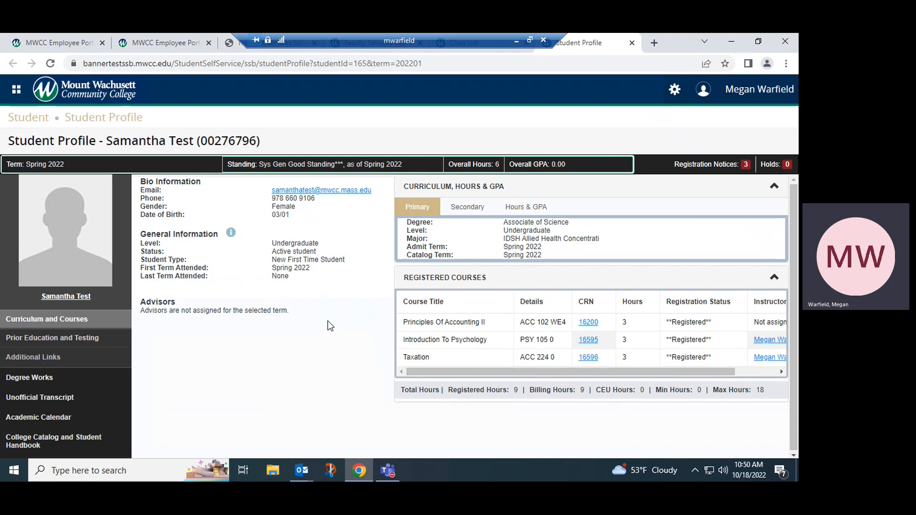
mouse_move(354, 222)
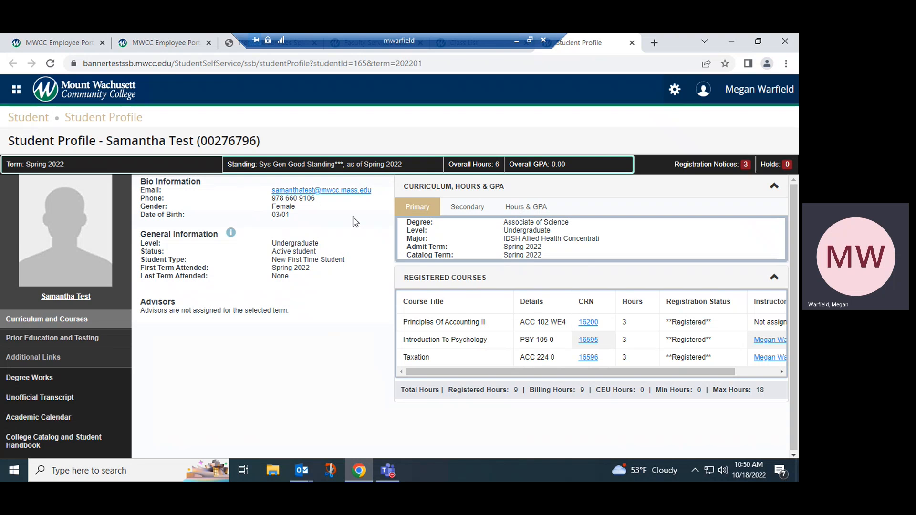
mouse_move(317, 289)
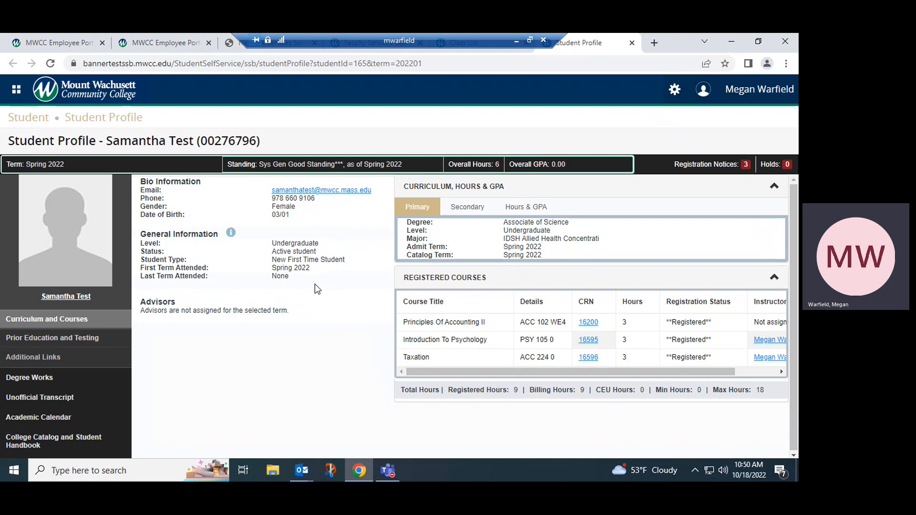
mouse_move(295, 309)
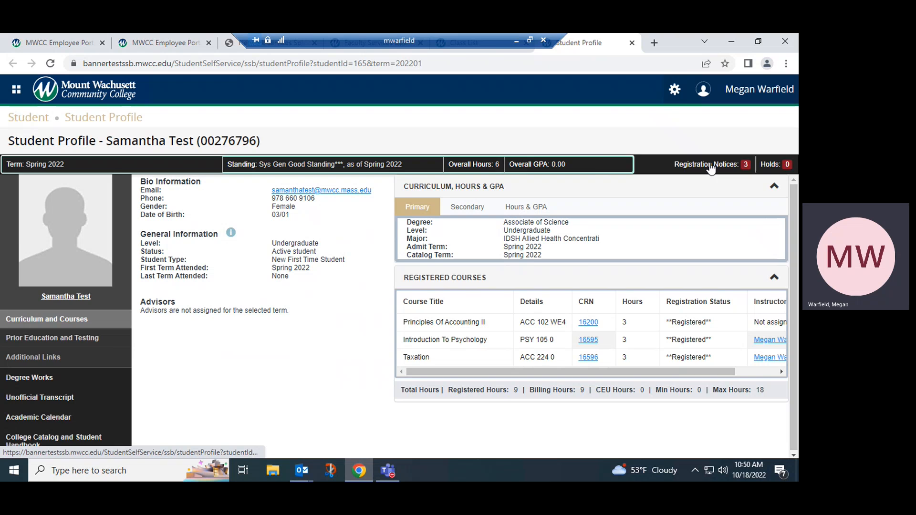
Step: View Samantha Test's three registration notices, then confirm she has no holds
click(706, 164)
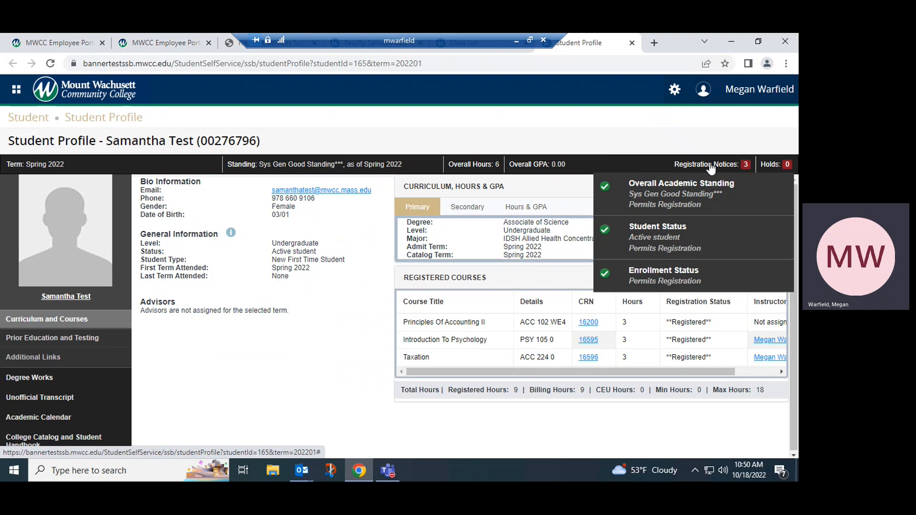
mouse_move(783, 159)
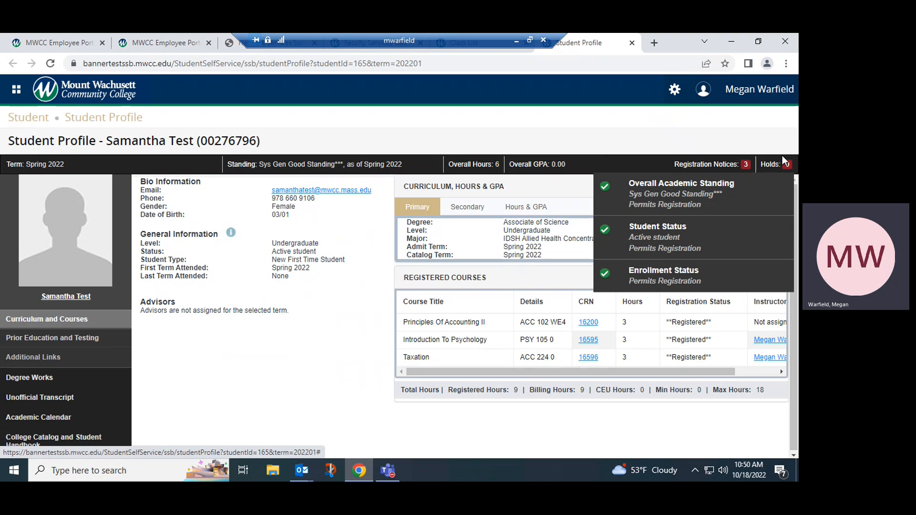
click(775, 164)
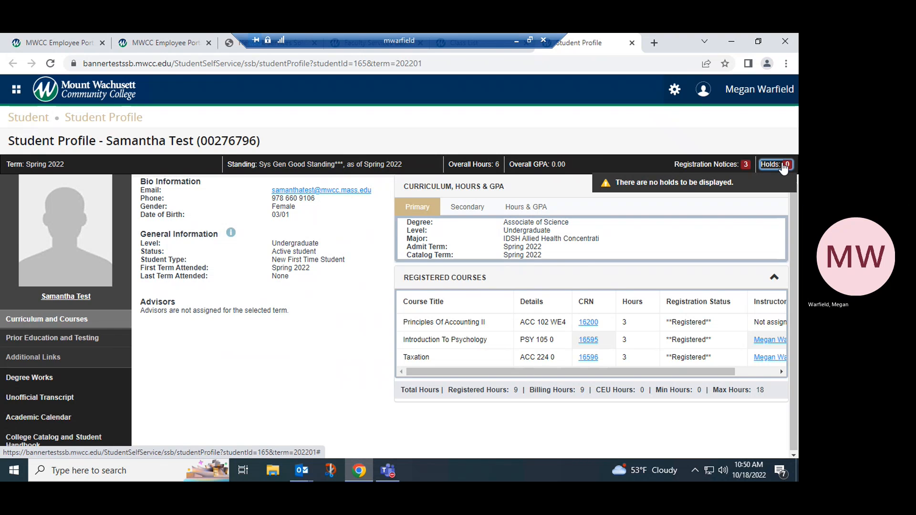
mouse_move(214, 358)
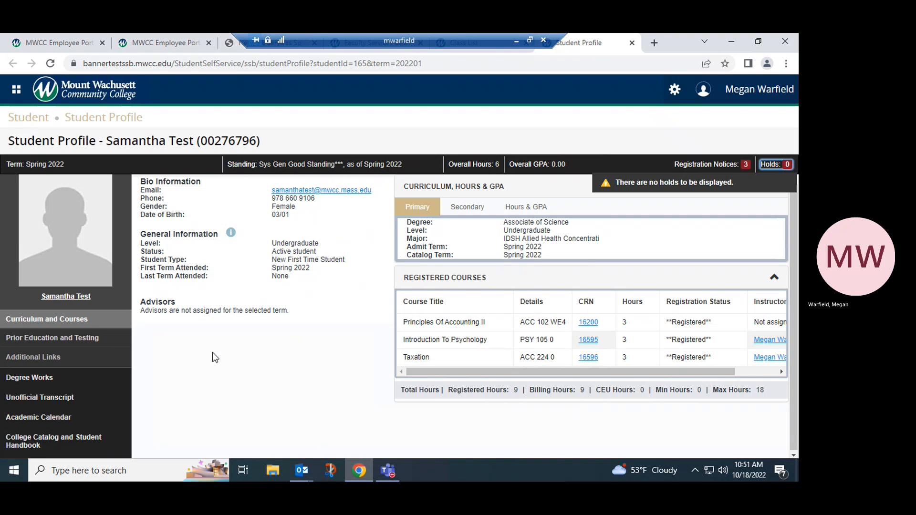
mouse_move(491, 195)
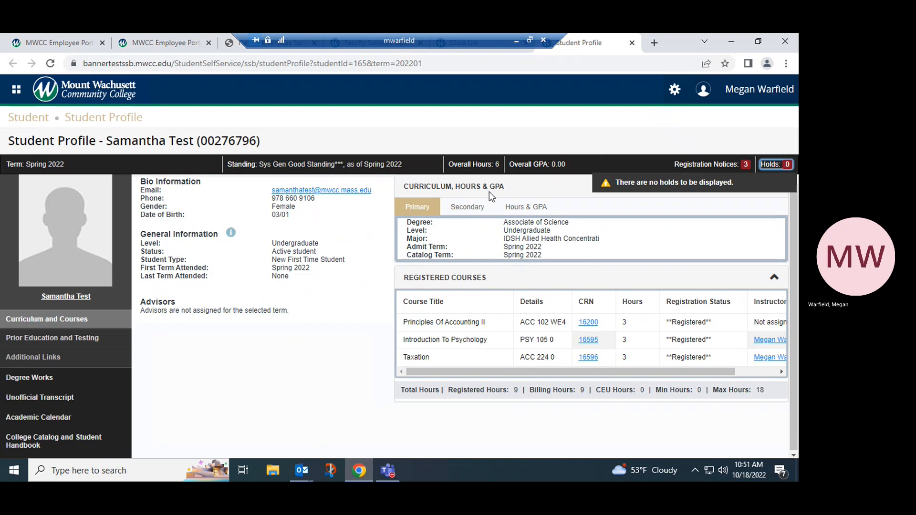
mouse_move(494, 195)
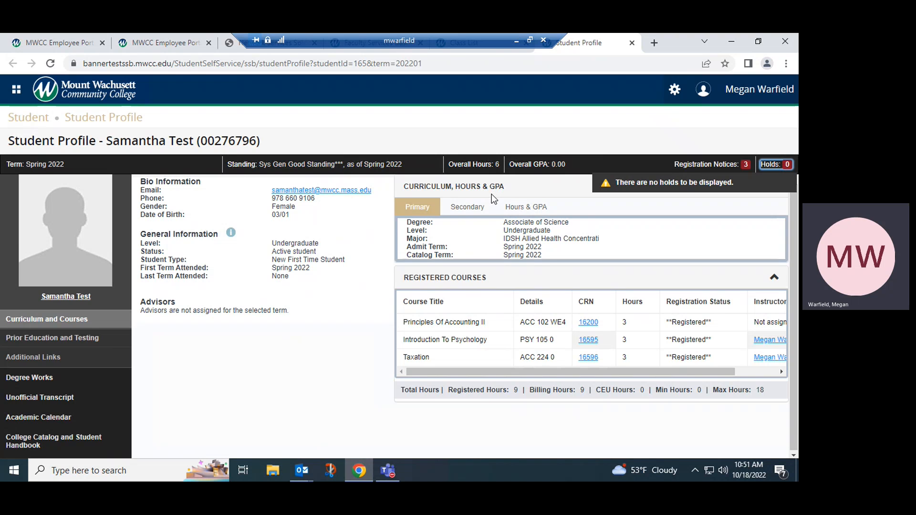
click(526, 207)
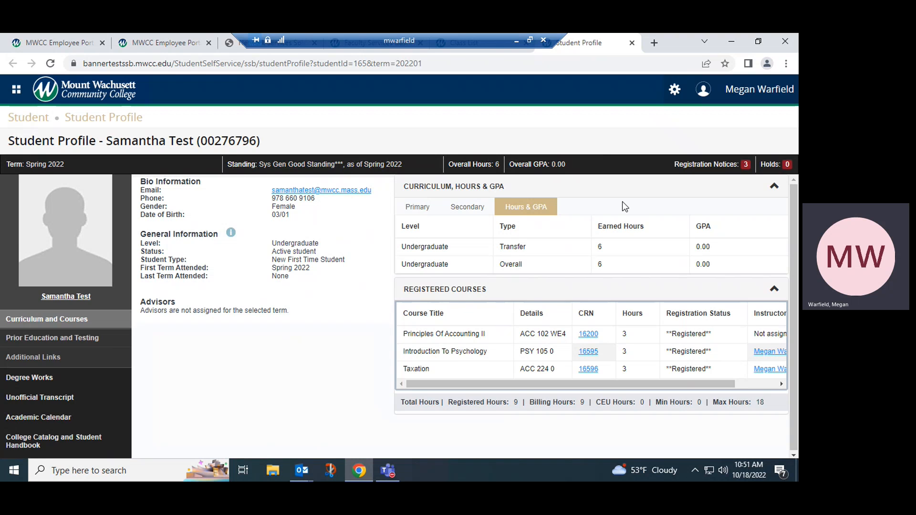
mouse_move(634, 212)
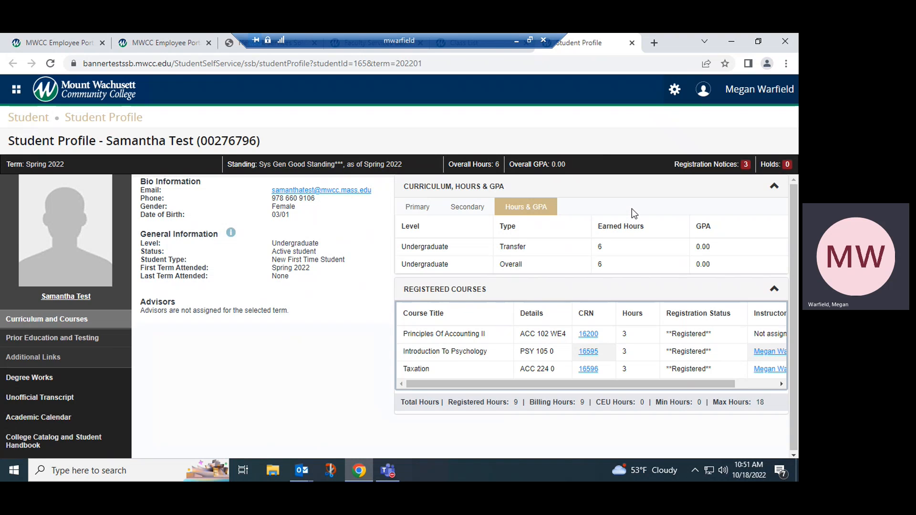
mouse_move(680, 212)
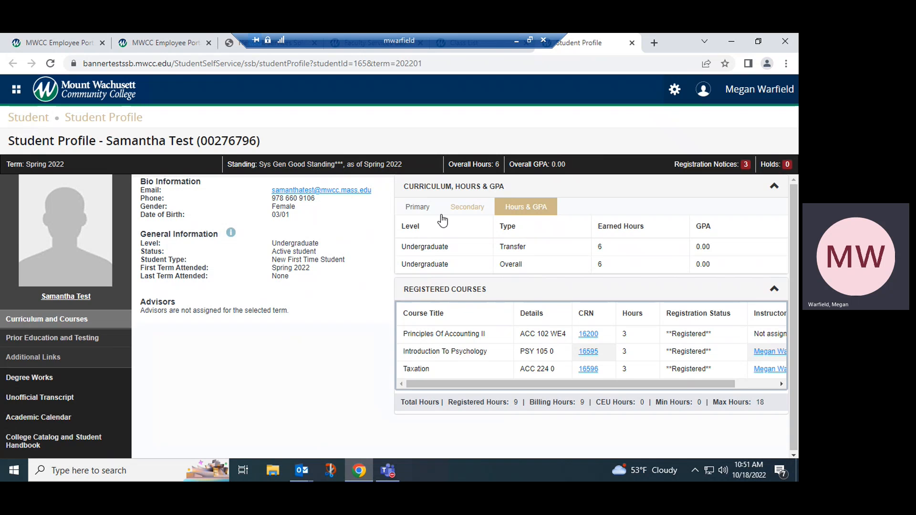
click(417, 207)
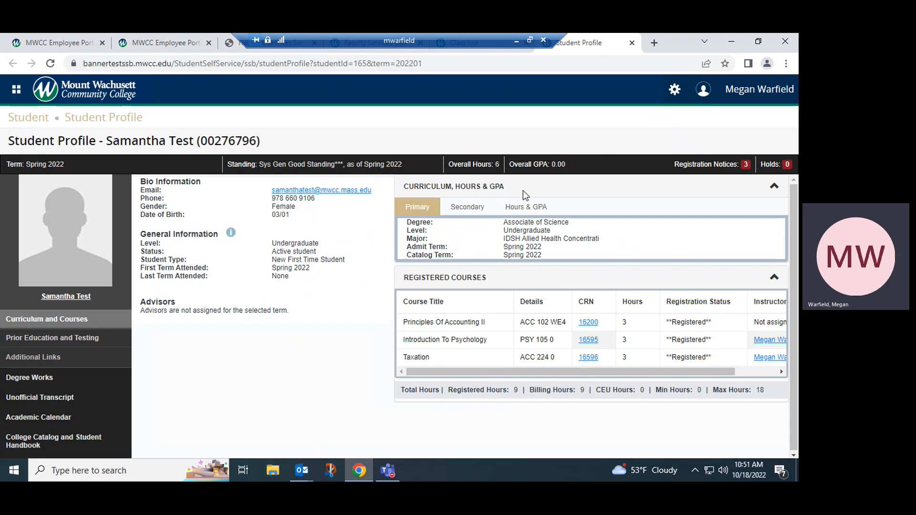
mouse_move(523, 308)
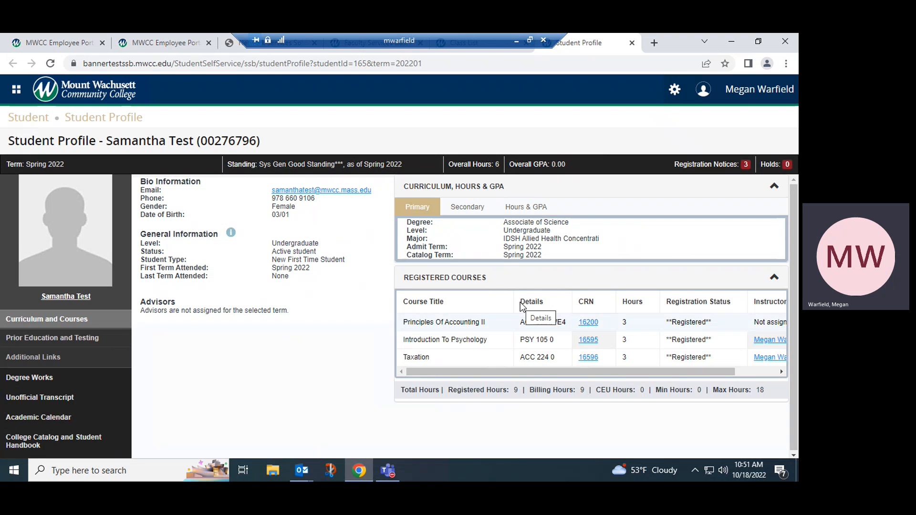
mouse_move(546, 281)
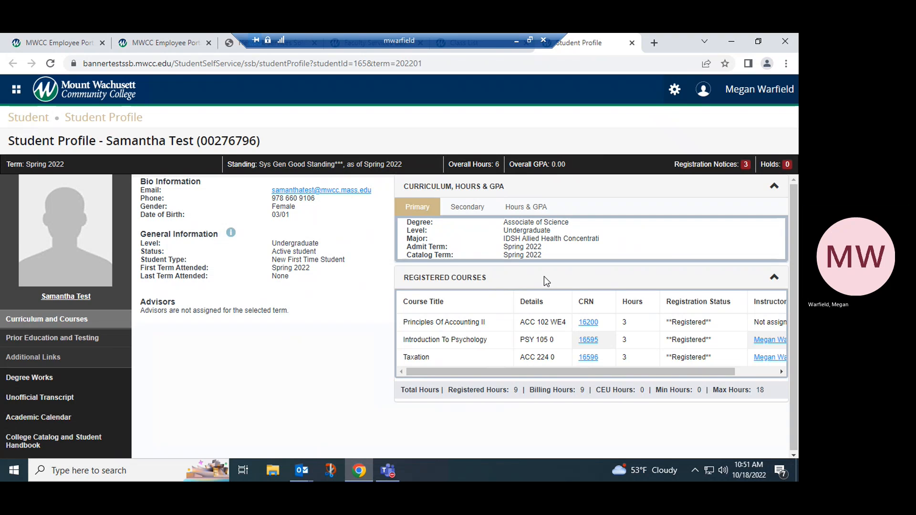
mouse_move(546, 271)
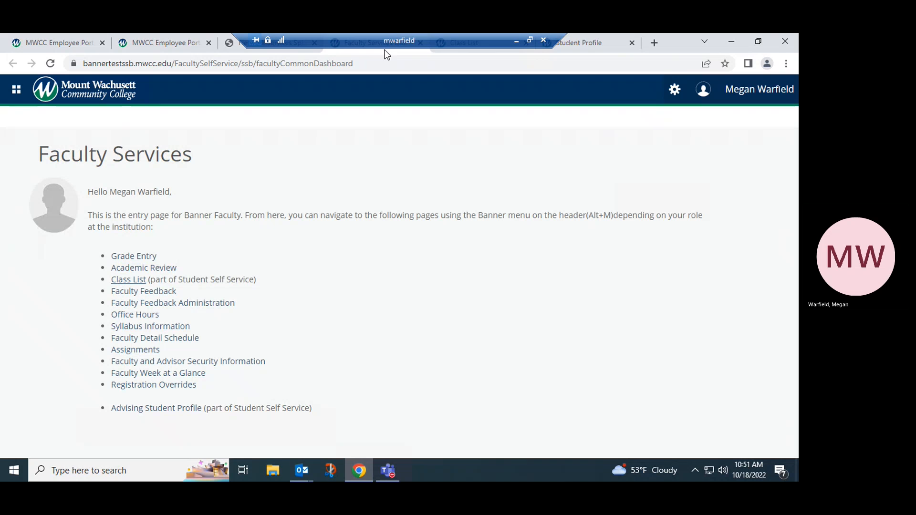
mouse_move(135, 283)
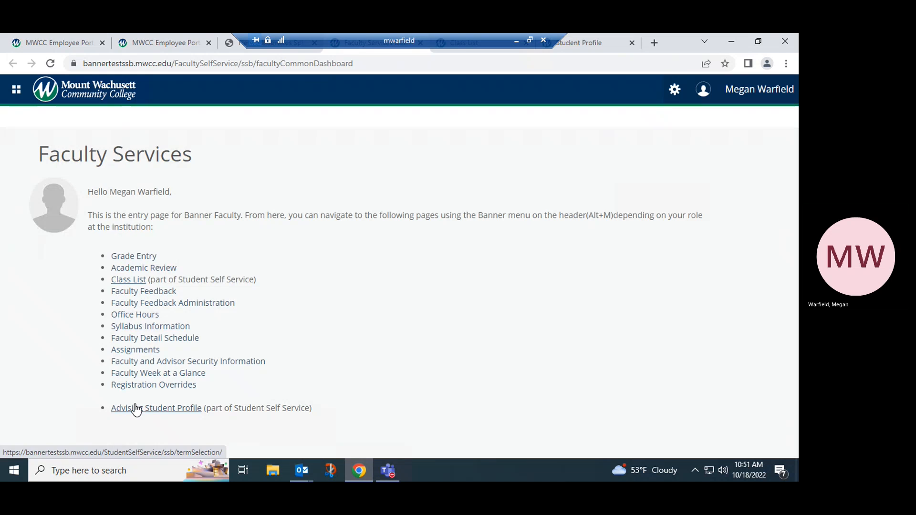
Step: Go to the Advising Student Profile search page from the Faculty Services dashboard
click(156, 408)
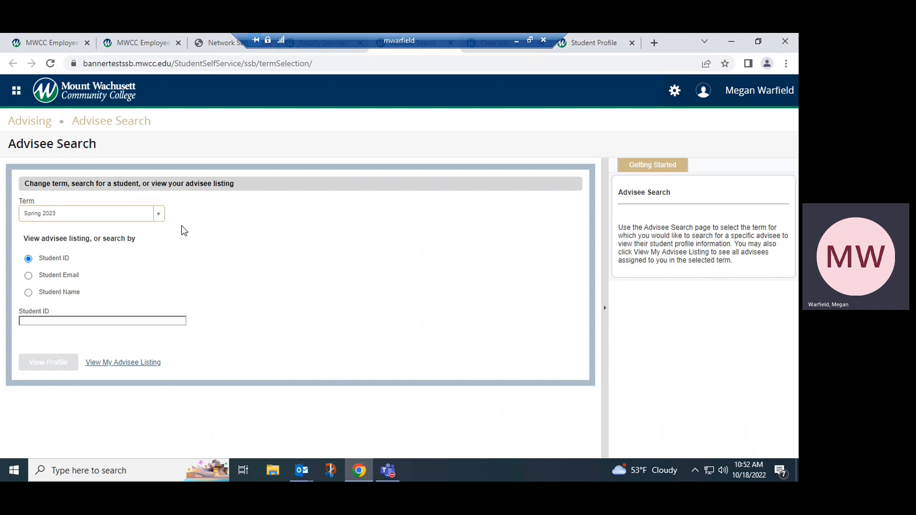
click(102, 320)
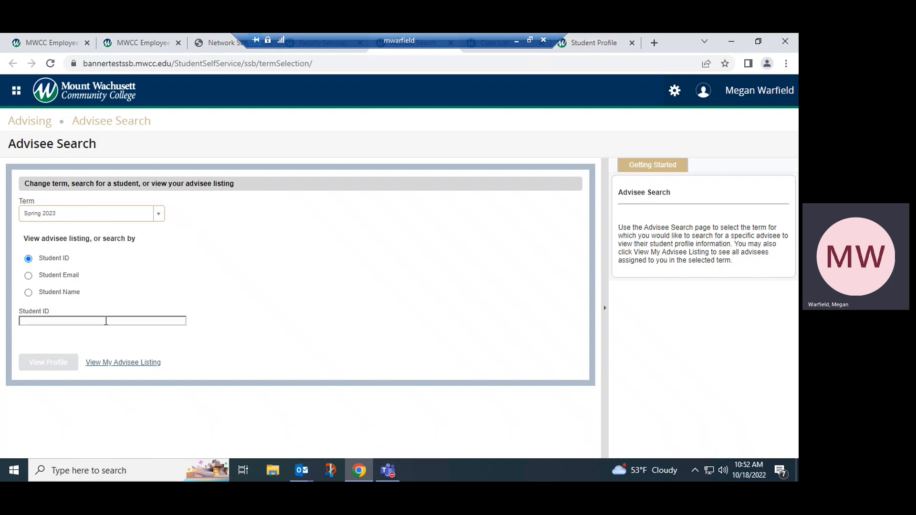
click(102, 320)
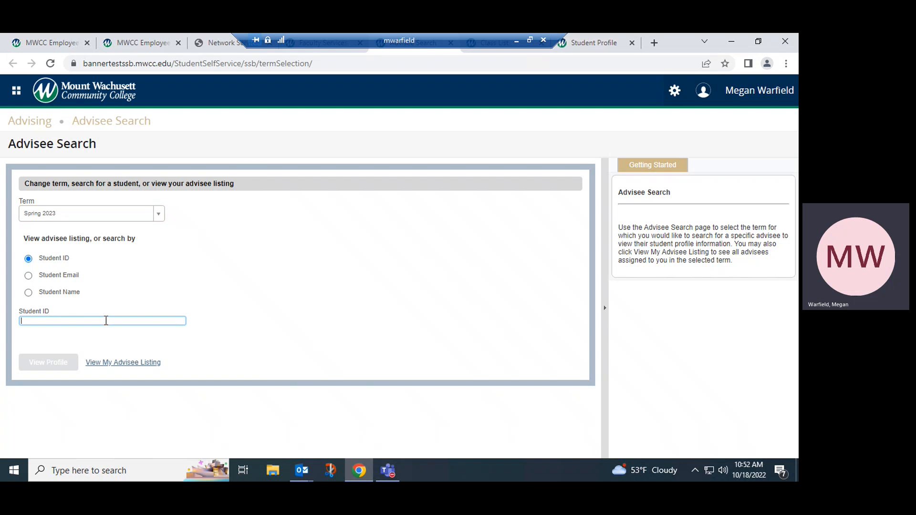
text(0027)
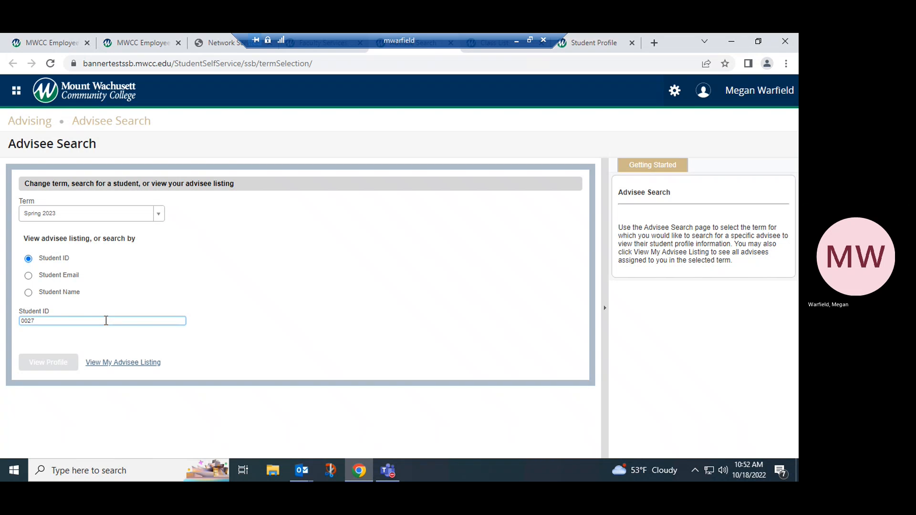
text(6796)
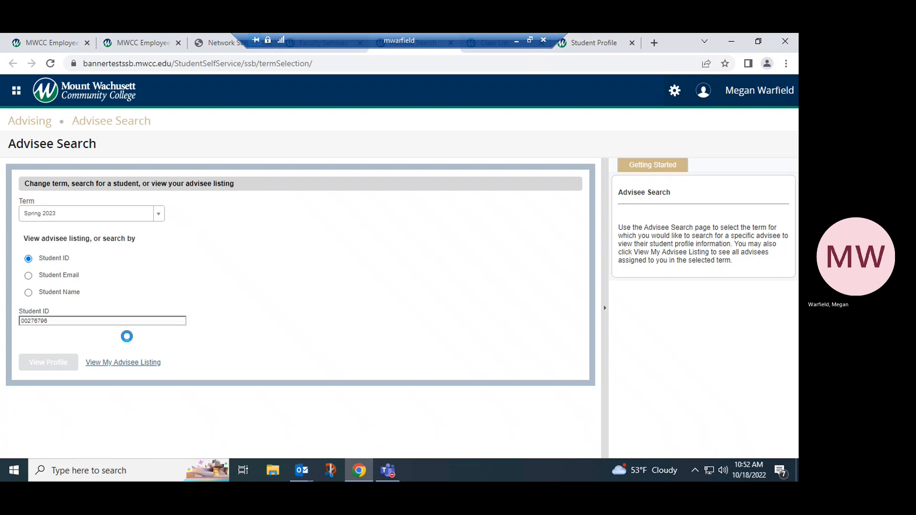
click(48, 363)
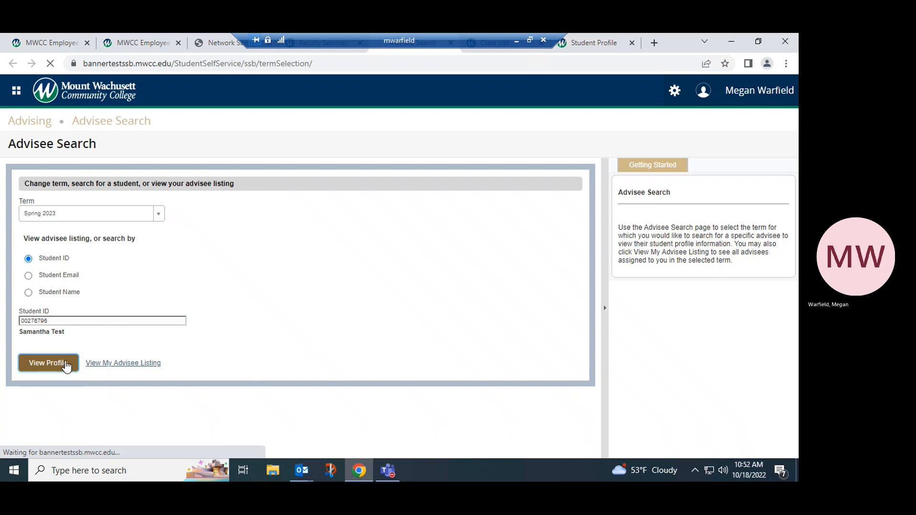
Step: Load Samantha Test's Spring 2023 profile with bio, curriculum and no registered courses
click(48, 363)
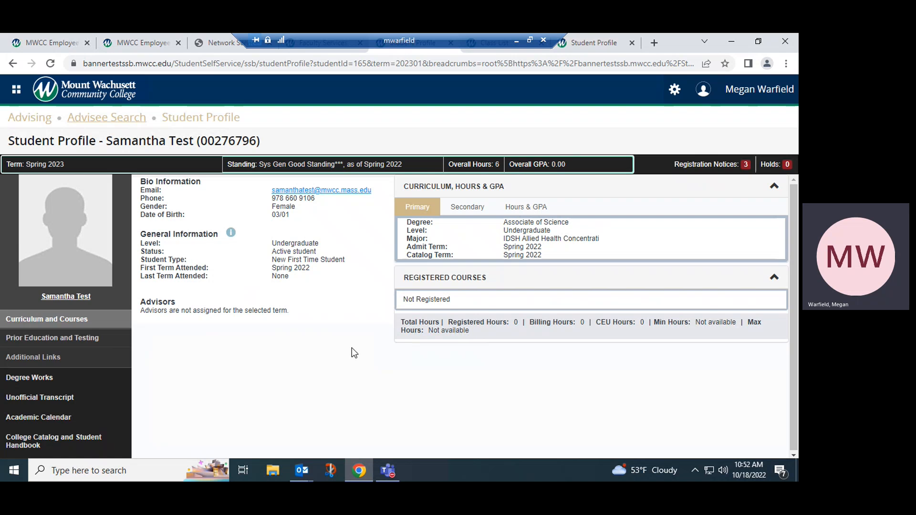
mouse_move(337, 359)
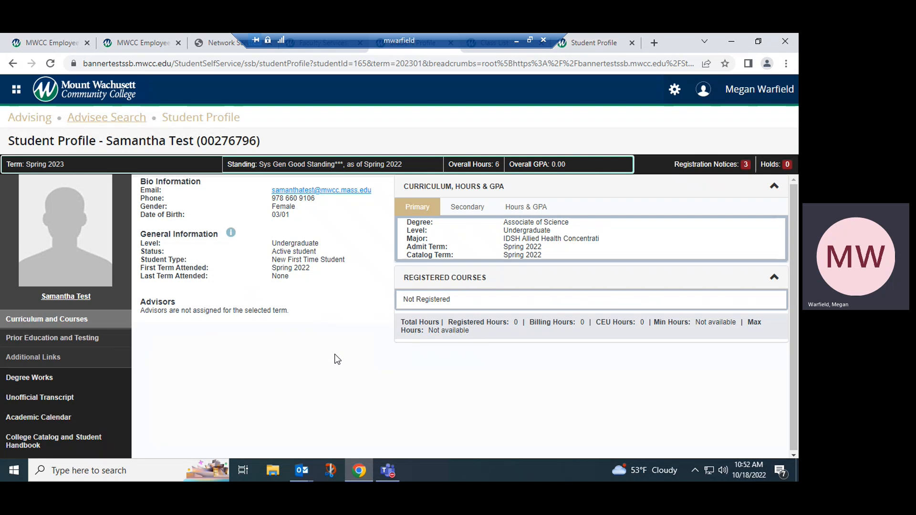